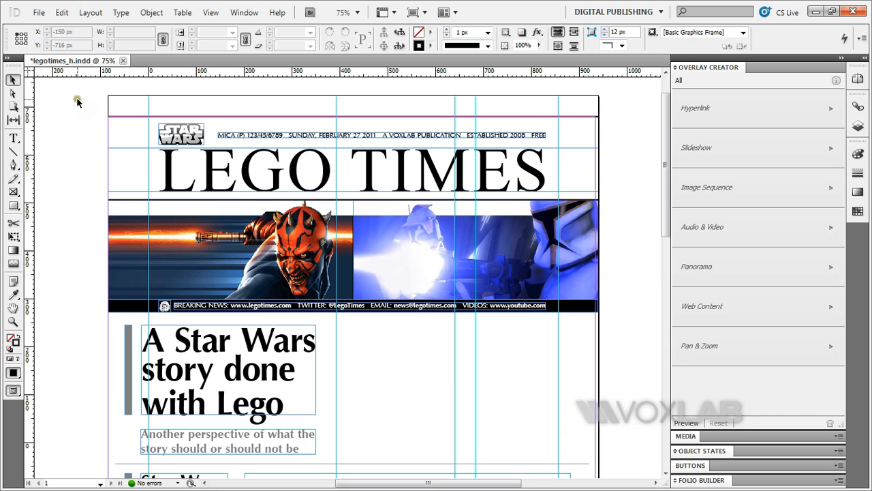
# Check the document's page size settings and accept them unchanged.
pyautogui.click(39, 12)
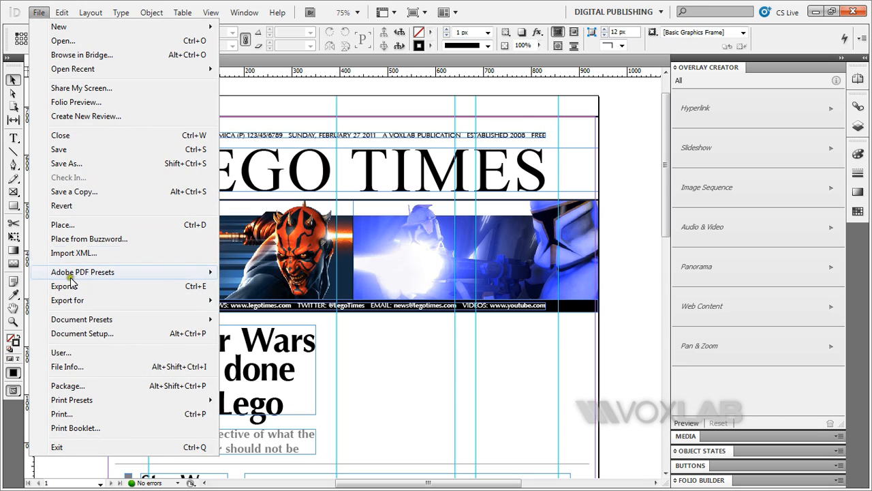
pyautogui.click(81, 333)
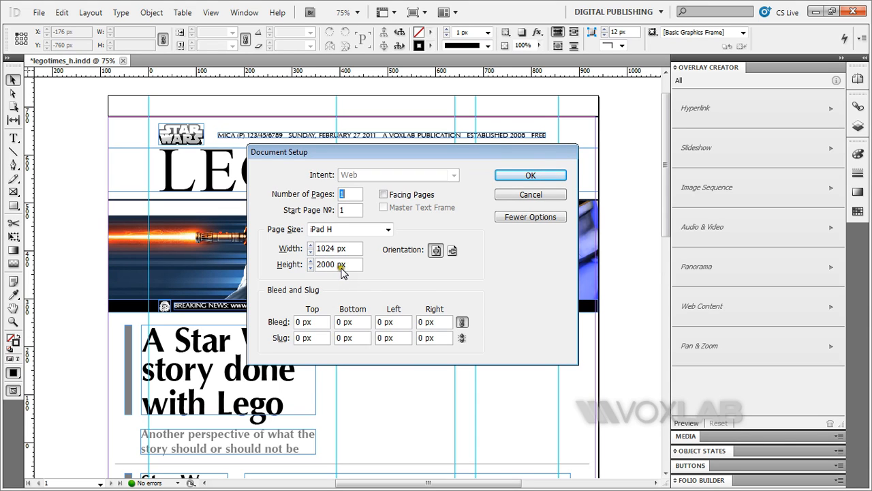
pyautogui.moveTo(360, 273)
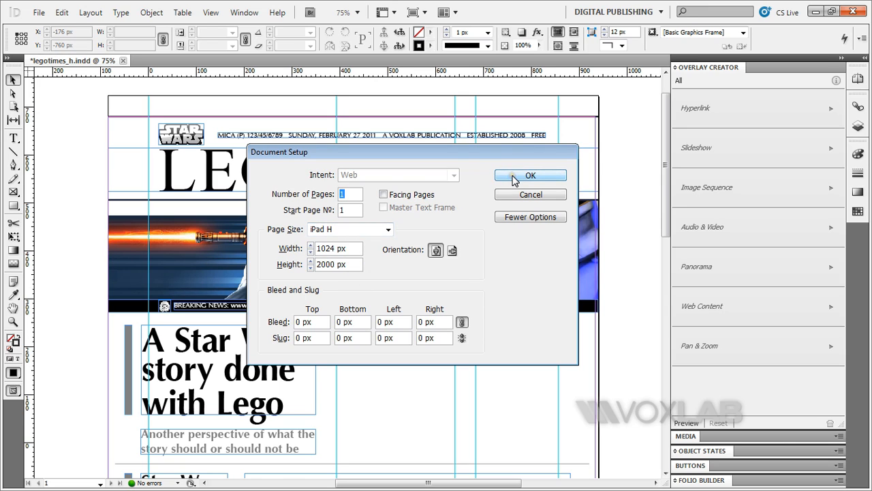
pyautogui.click(531, 175)
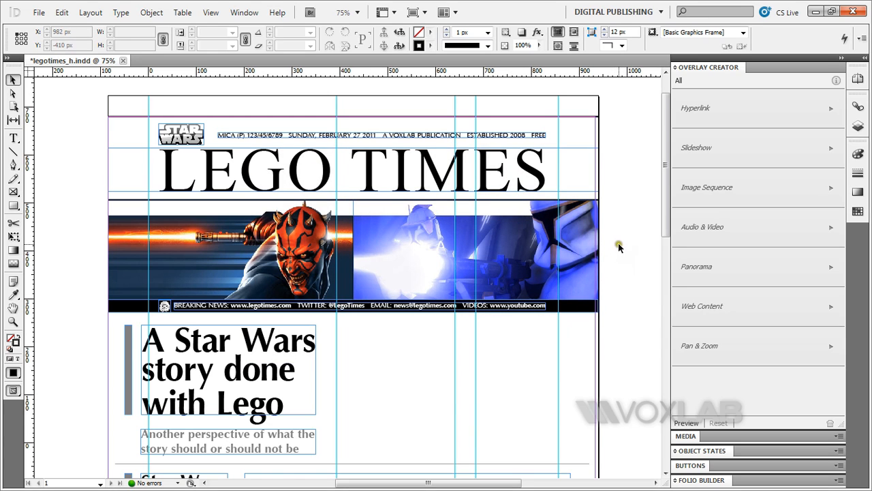
pyautogui.scroll(-3)
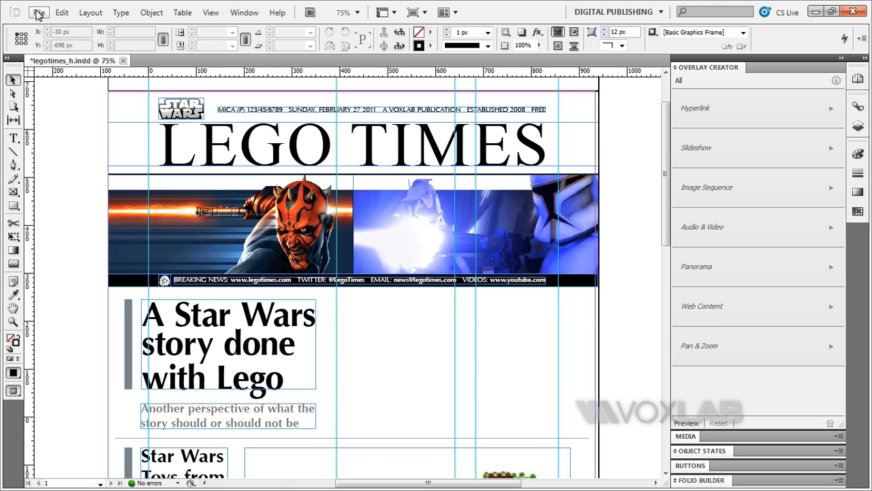
# Place starwars_story.mp4 from the Links folder beside the Star Wars headline.
pyautogui.click(38, 13)
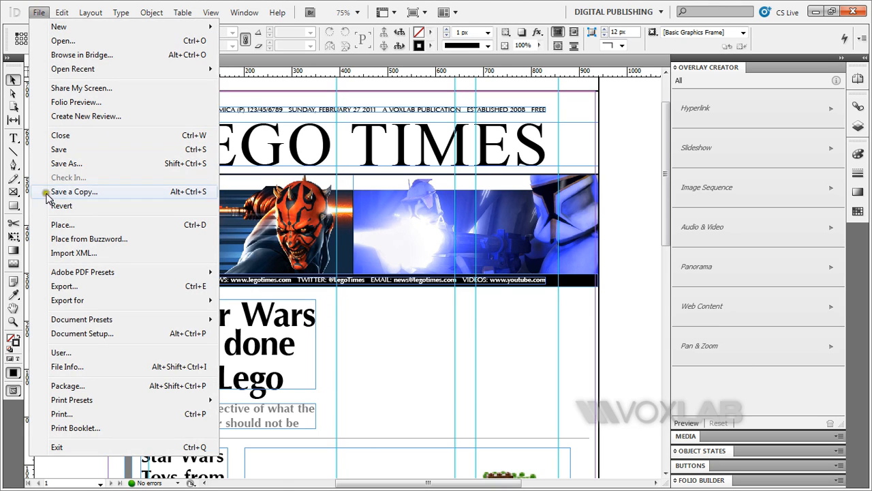
pyautogui.click(63, 224)
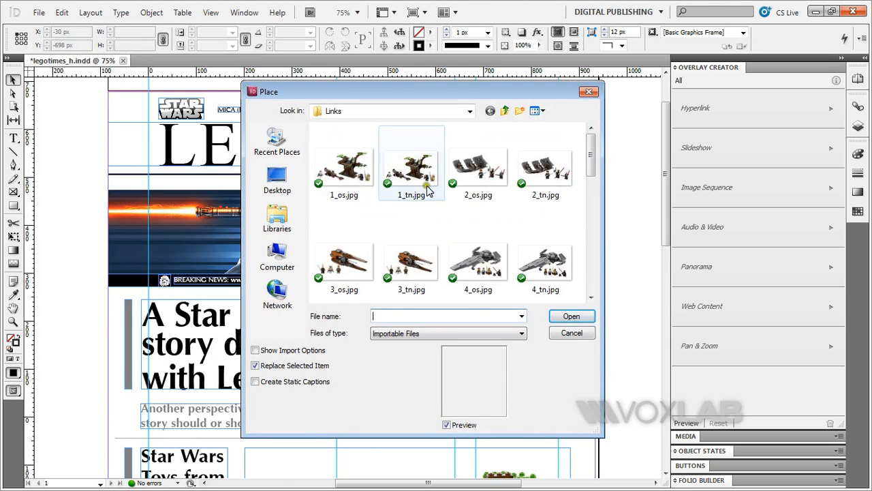
pyautogui.scroll(-3)
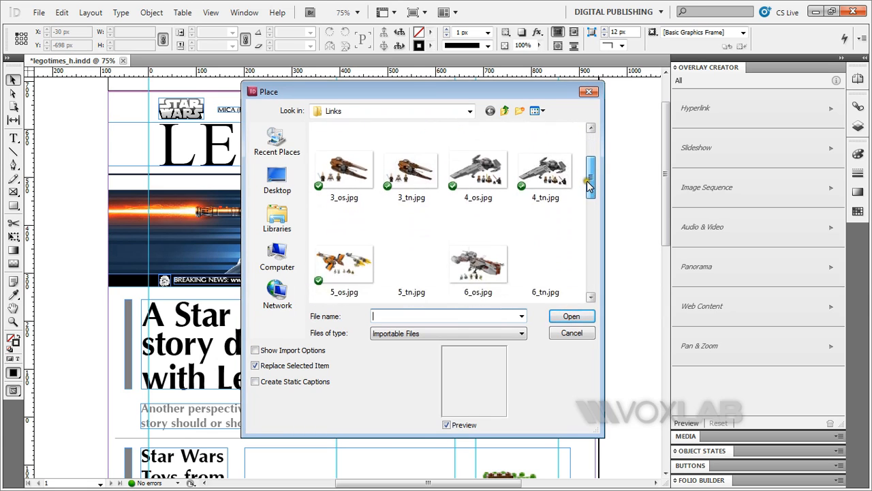
pyautogui.scroll(-3)
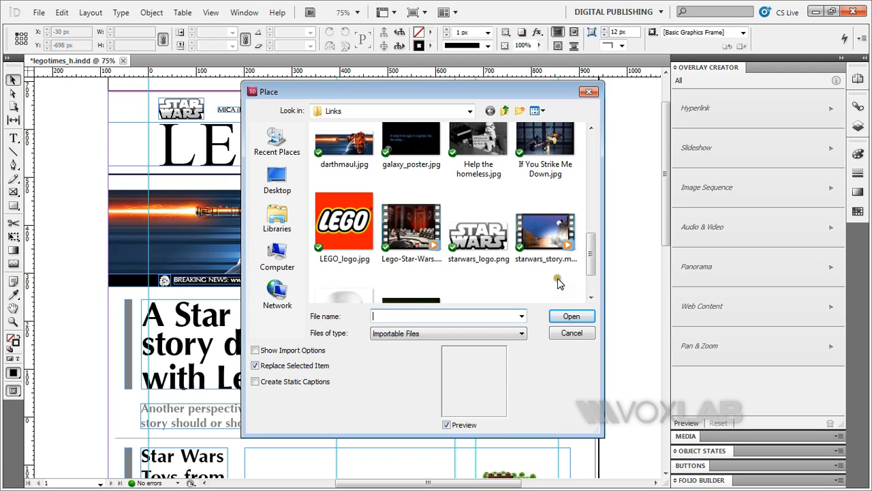
pyautogui.click(545, 232)
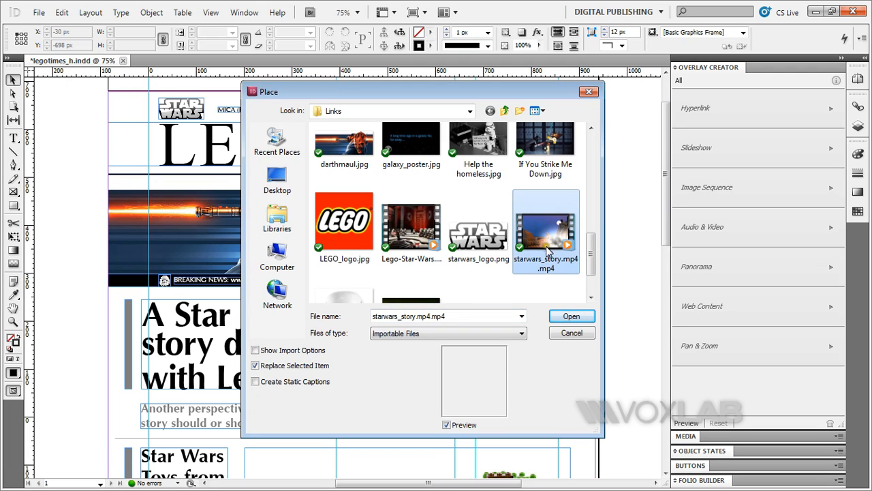
pyautogui.click(571, 315)
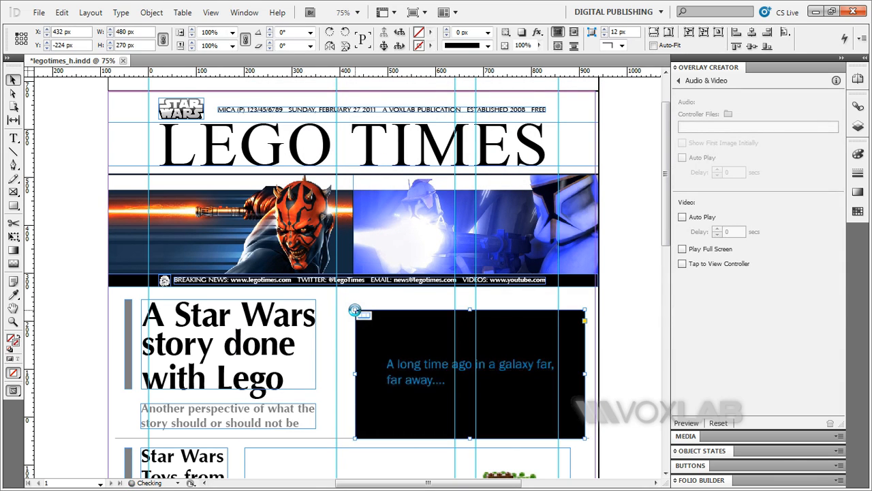
# Move the video frame to X 394 px, Y -244 px, level with the headline.
pyautogui.moveTo(468, 372); pyautogui.dragTo(455, 373)
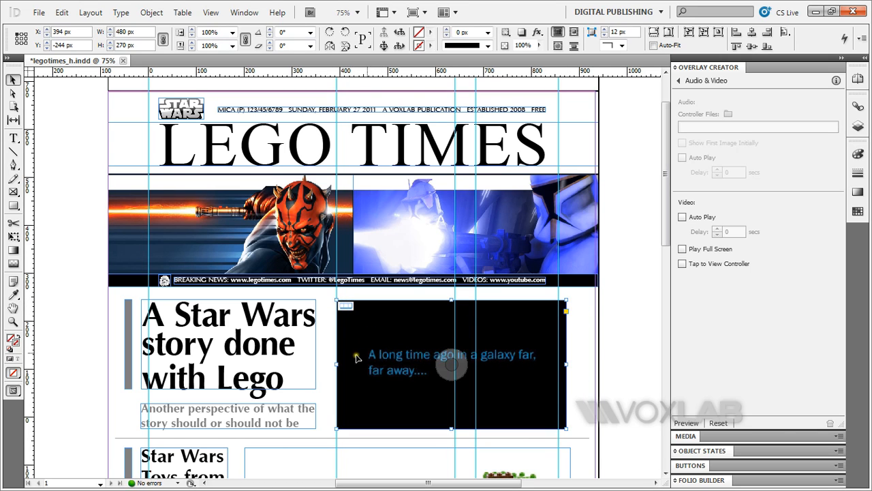
pyautogui.moveTo(552, 296)
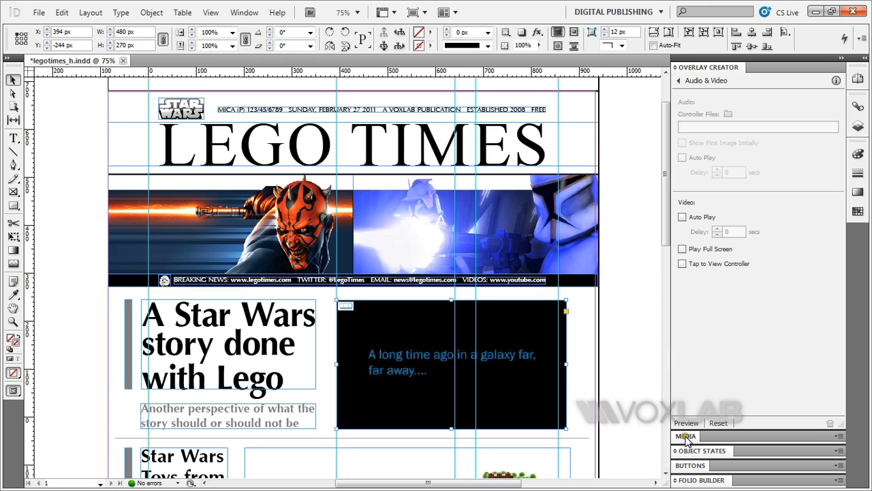
# Set galaxy_poster.jpg from the Links folder as the video's poster image.
pyautogui.click(685, 436)
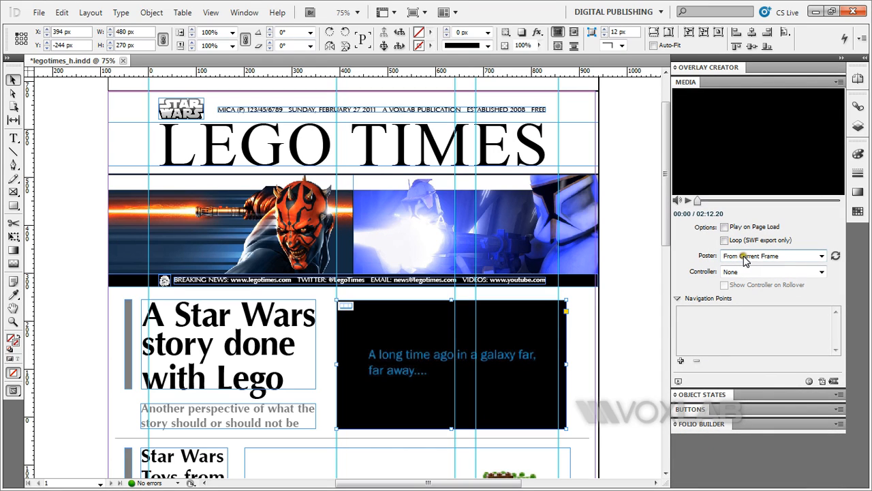
pyautogui.click(819, 256)
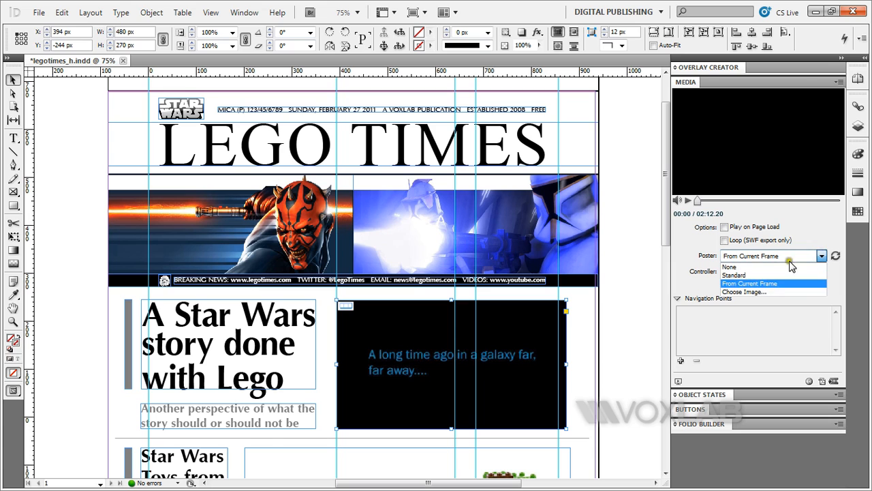
pyautogui.click(747, 291)
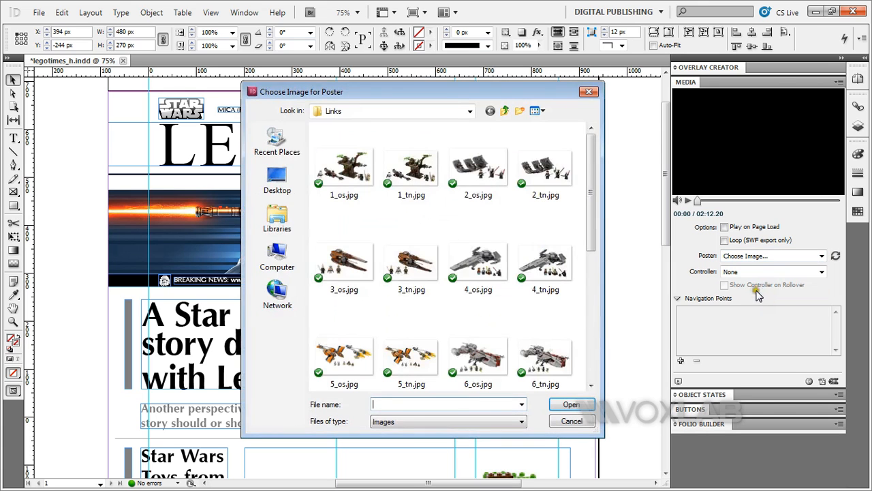
pyautogui.scroll(-3)
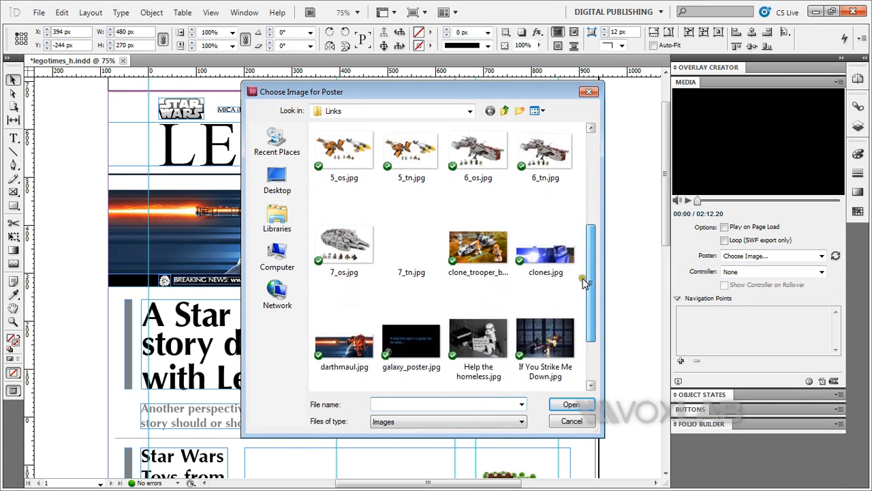
pyautogui.scroll(-3)
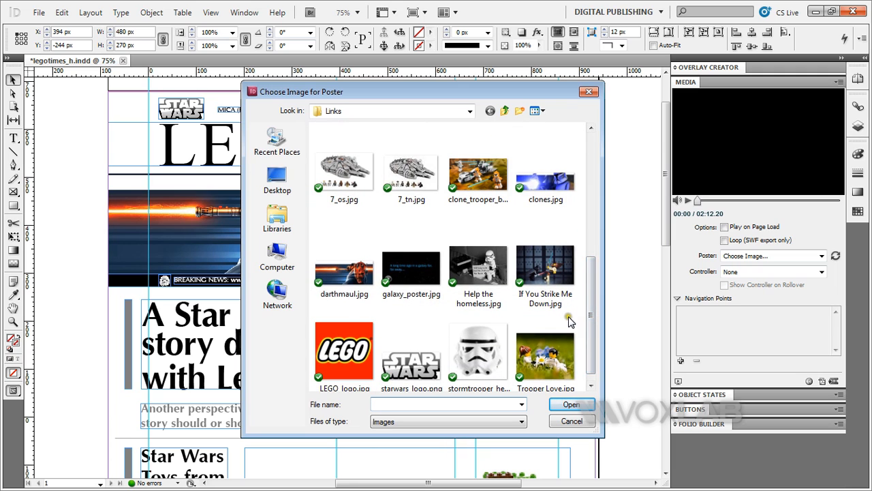
pyautogui.click(411, 266)
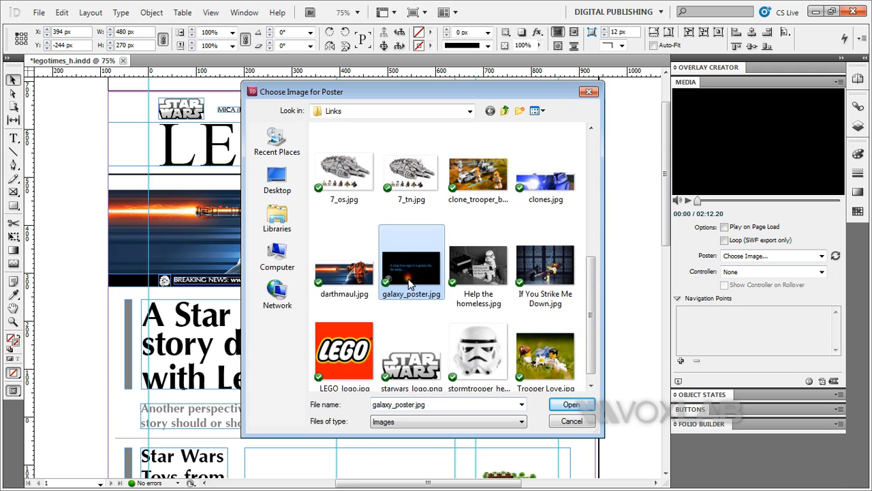
pyautogui.click(572, 404)
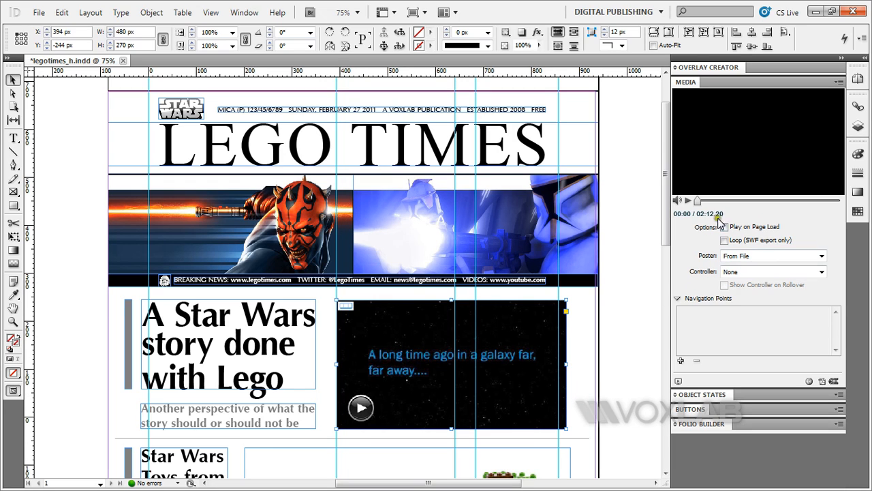
pyautogui.click(724, 227)
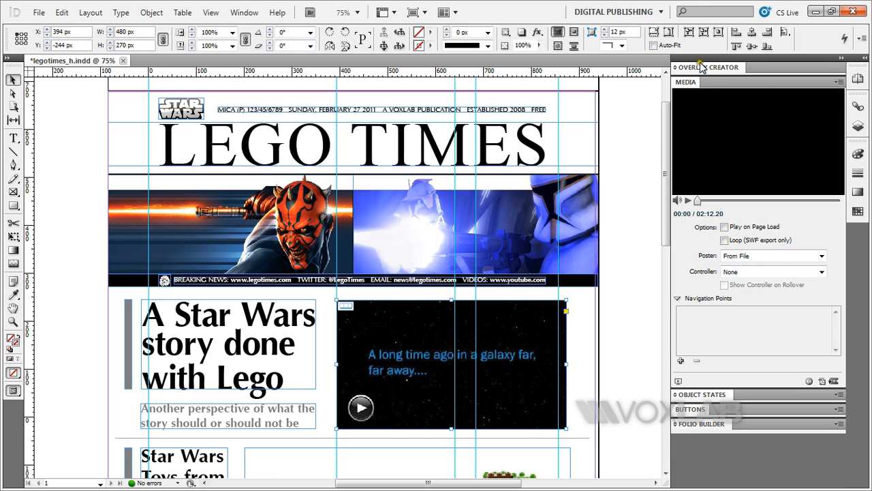
# Turn on Play Full Screen for the video in the Overlay Creator panel.
pyautogui.click(699, 81)
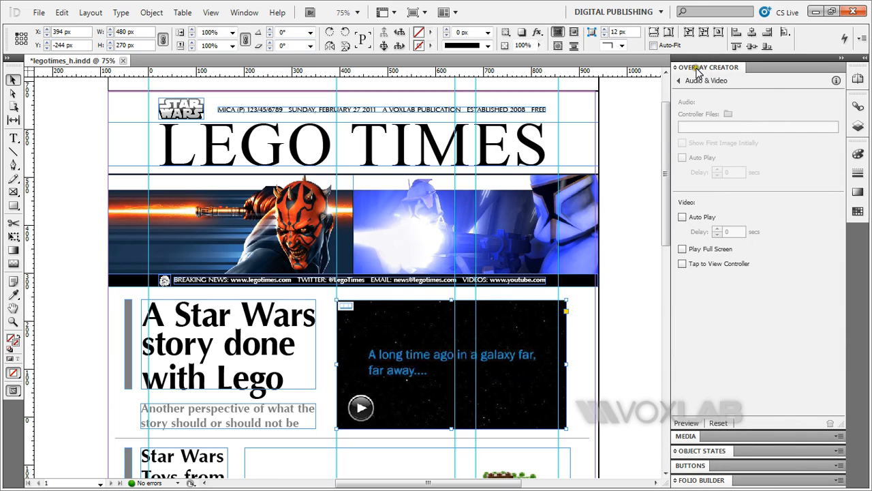
pyautogui.click(683, 249)
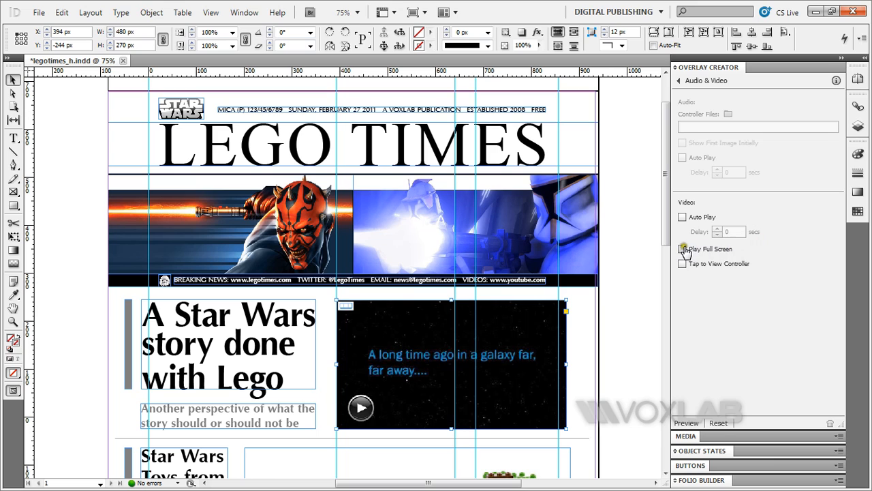
pyautogui.click(682, 249)
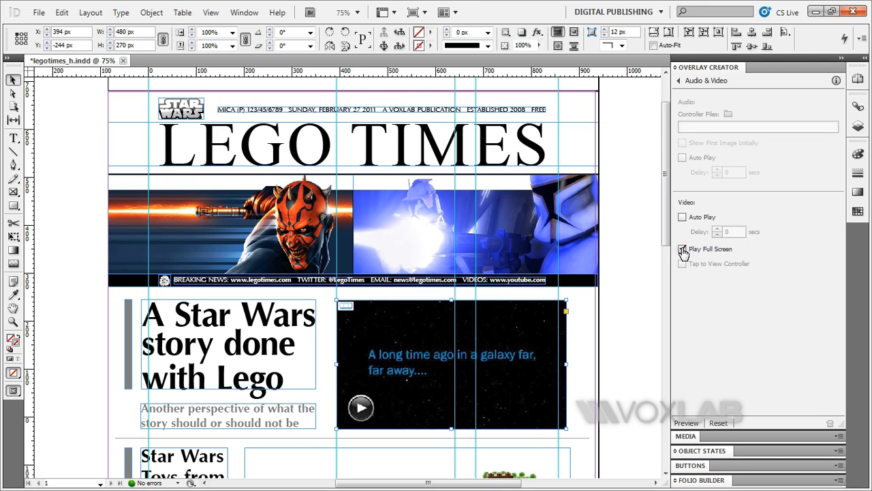
pyautogui.click(682, 249)
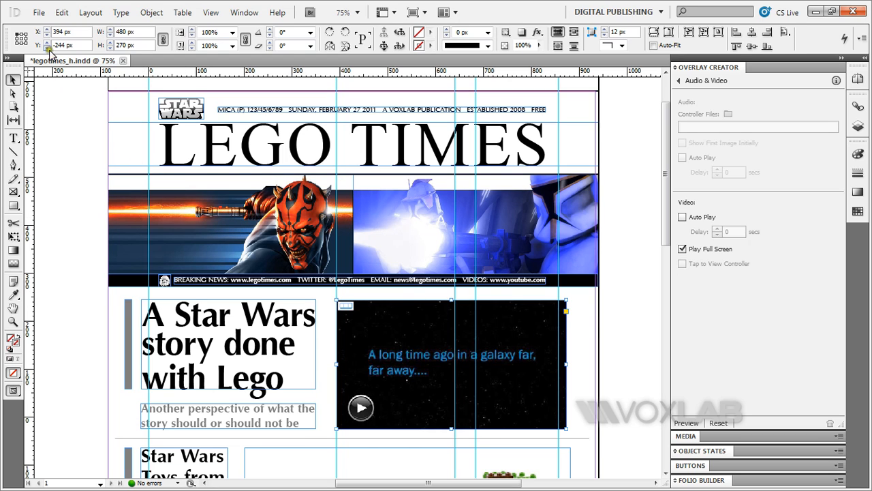
pyautogui.click(39, 12)
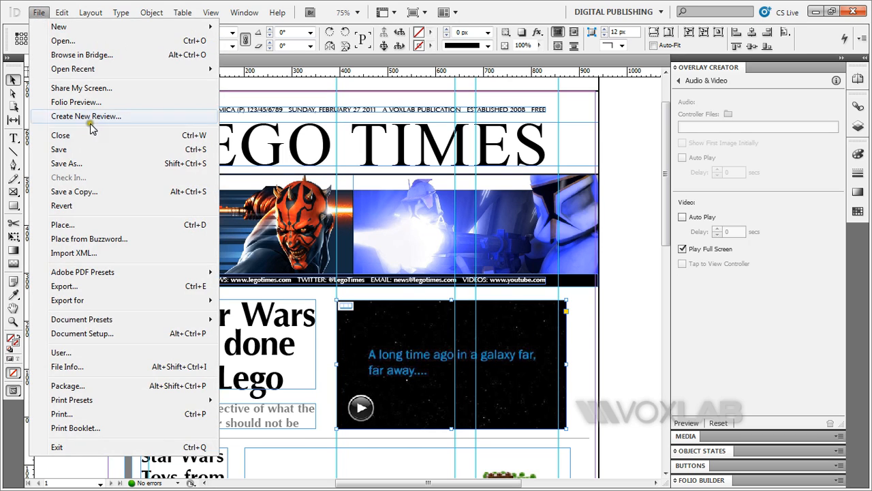
pyautogui.moveTo(81, 102)
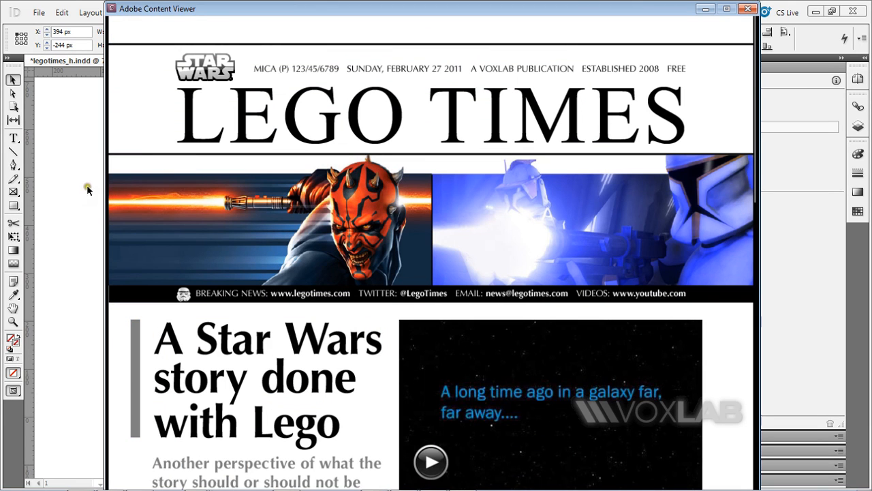
pyautogui.moveTo(270, 385)
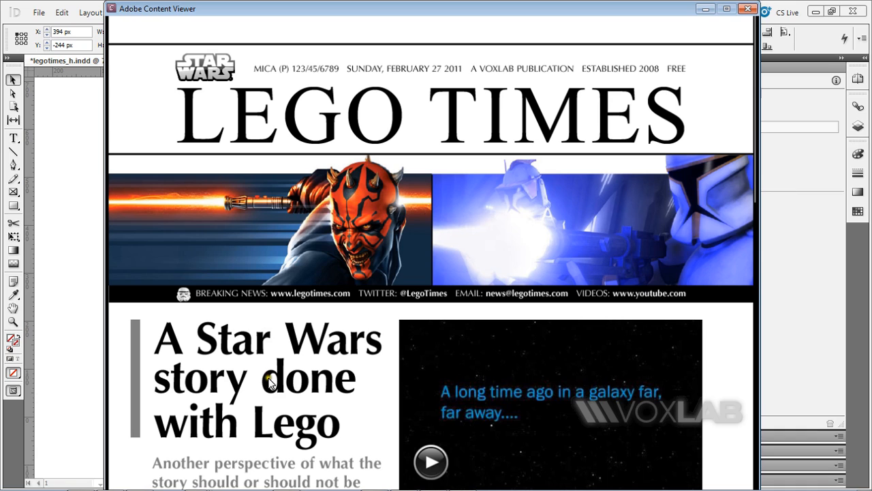
# Scroll through the LEGO TIMES page in the Adobe Content Viewer folio preview.
pyautogui.scroll(-3)
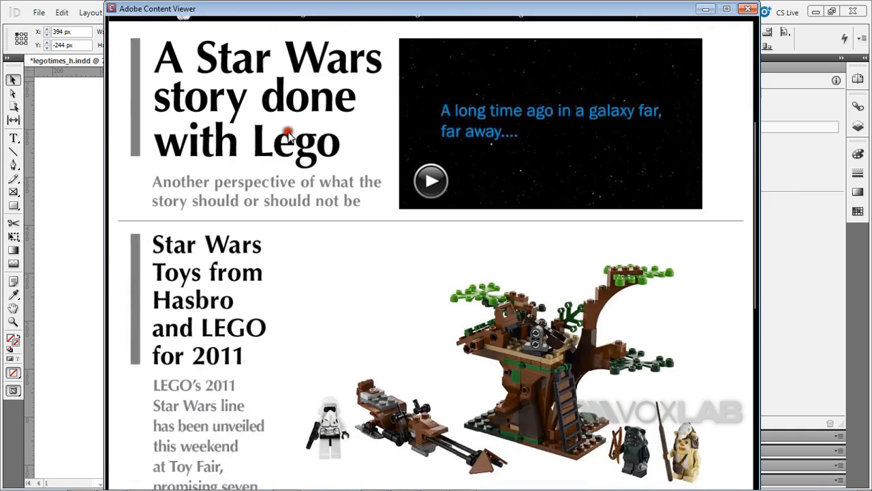
pyautogui.scroll(-3)
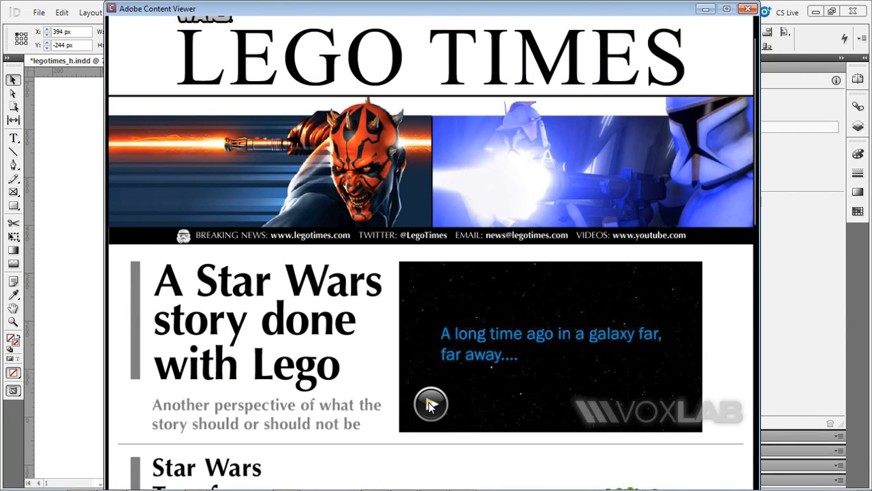
pyautogui.click(434, 405)
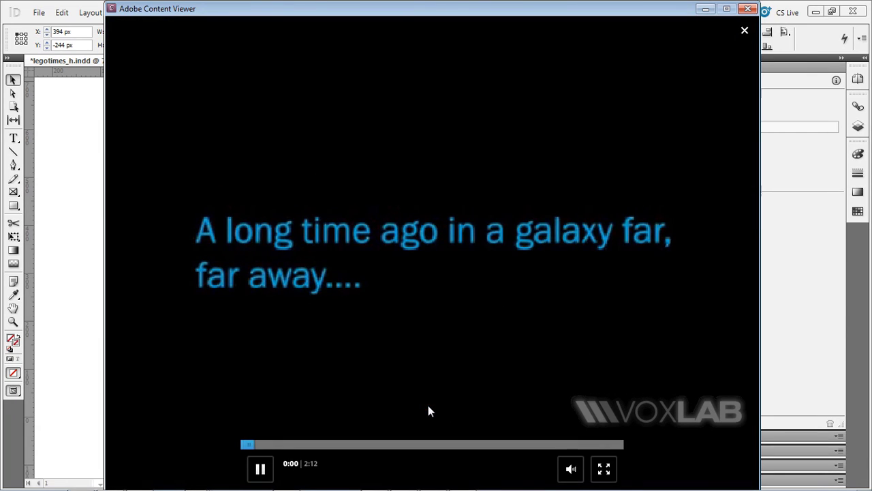
pyautogui.moveTo(445, 293)
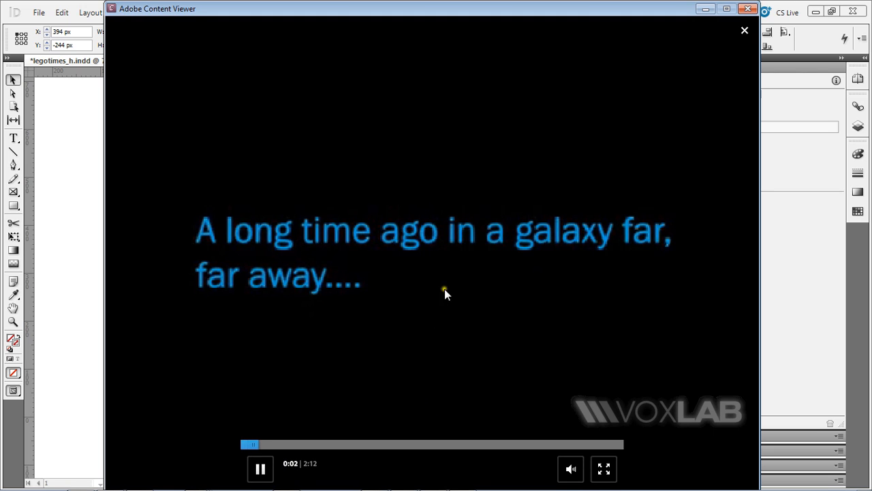
pyautogui.moveTo(720, 73)
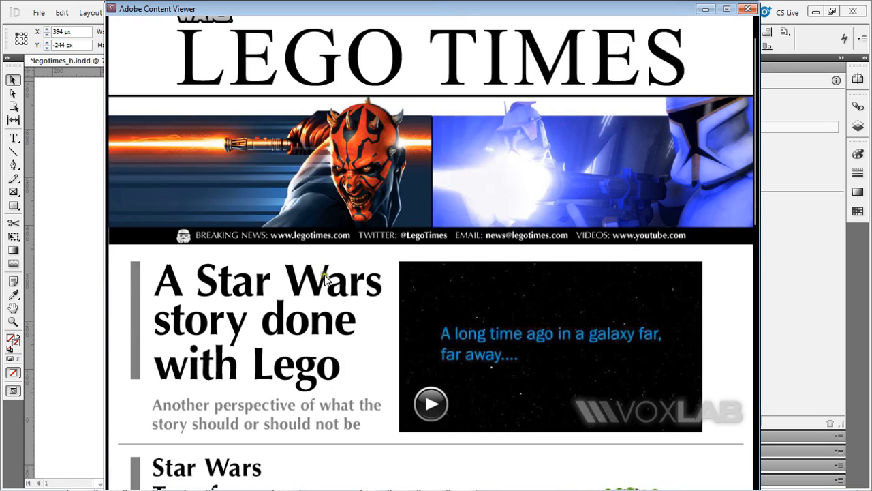
pyautogui.moveTo(335, 139)
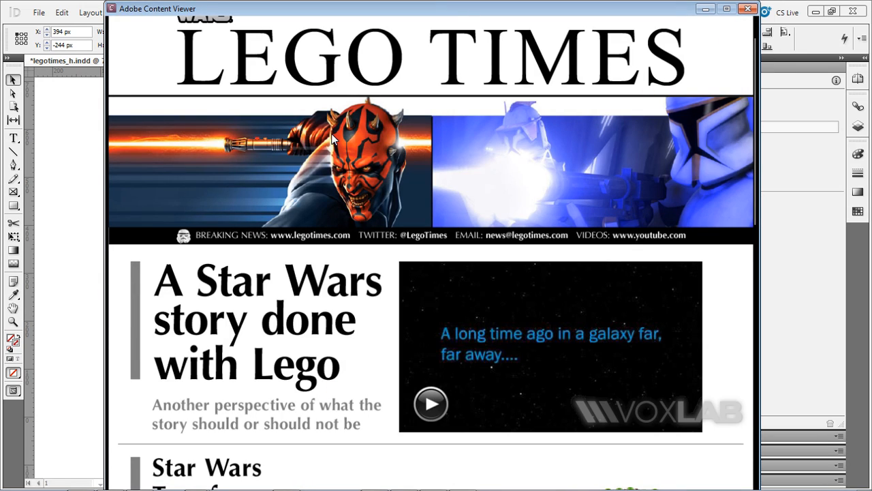
pyautogui.moveTo(317, 210)
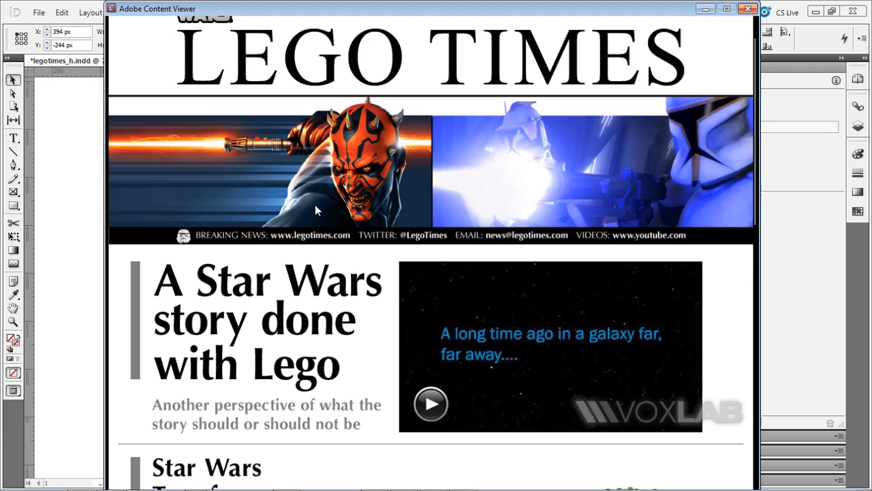